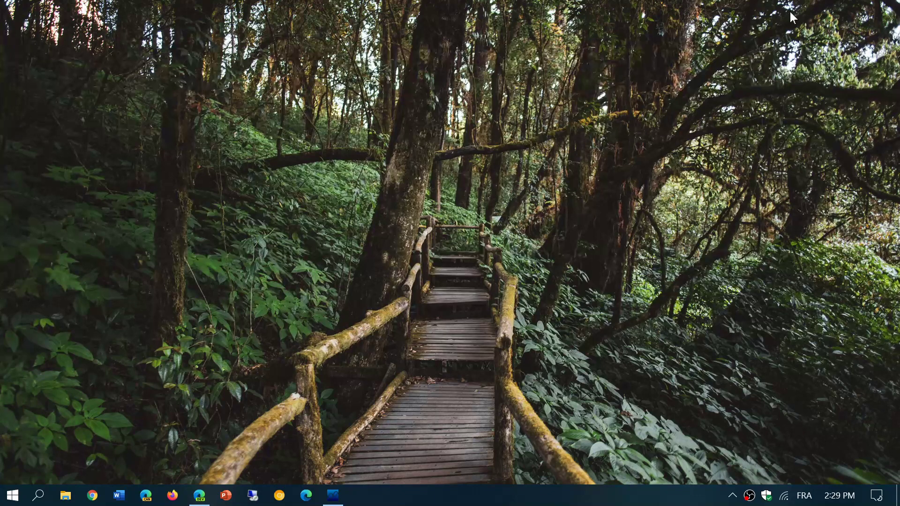
mouse_move(340, 415)
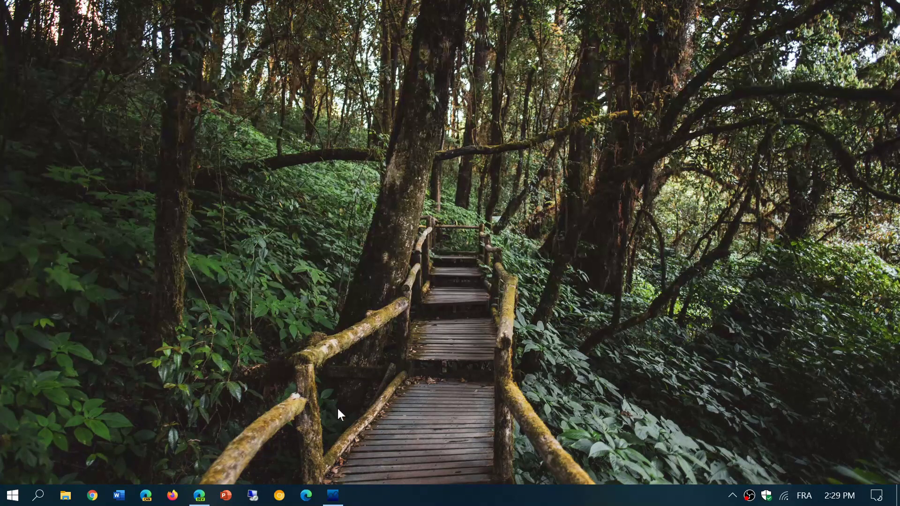
- Bring the AIRSPY SDR# window, tuned to 103 MHz in WFM mode, to the front
click(332, 495)
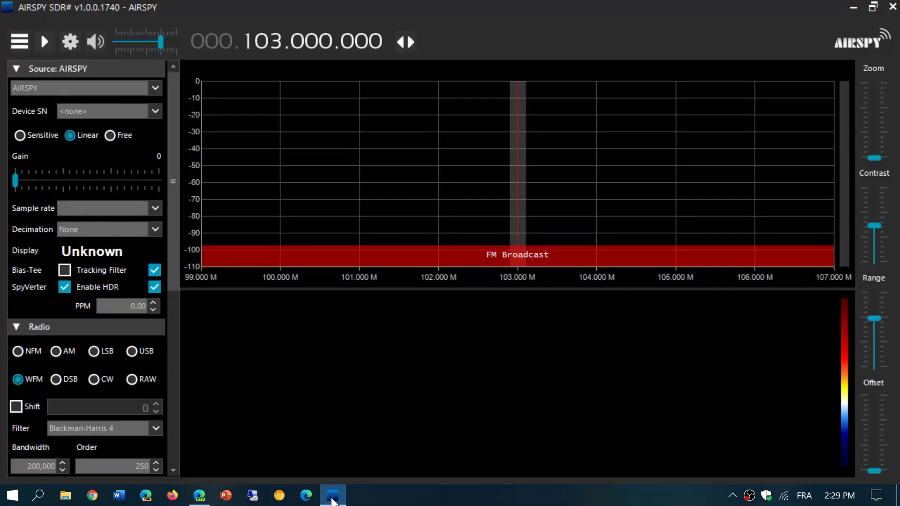
mouse_move(606, 319)
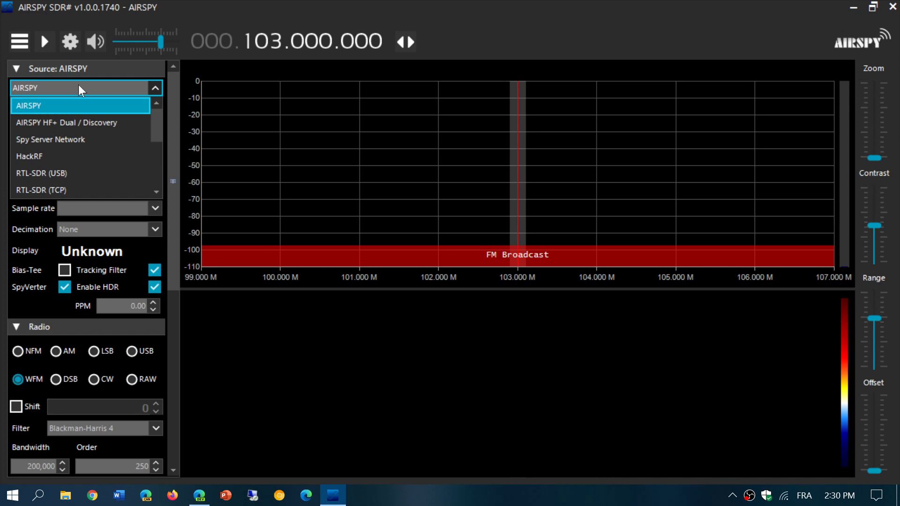
mouse_move(81, 173)
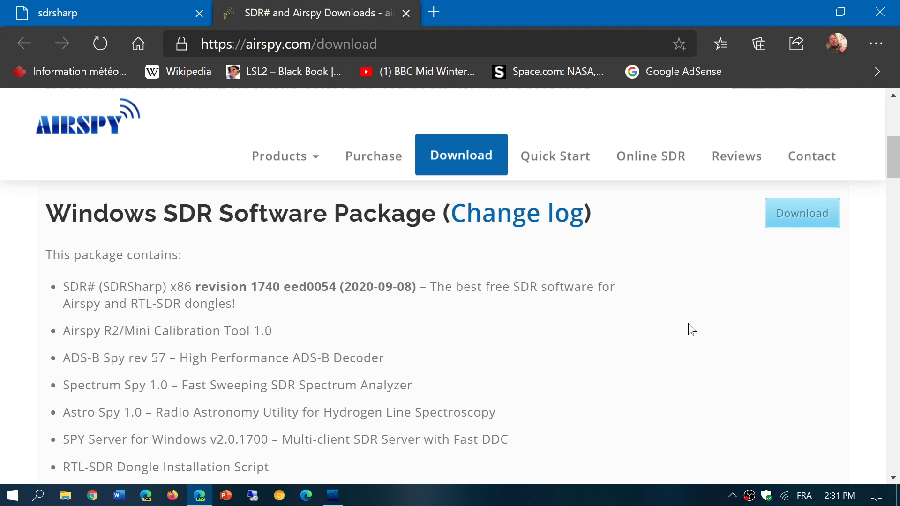
scroll(down, 3)
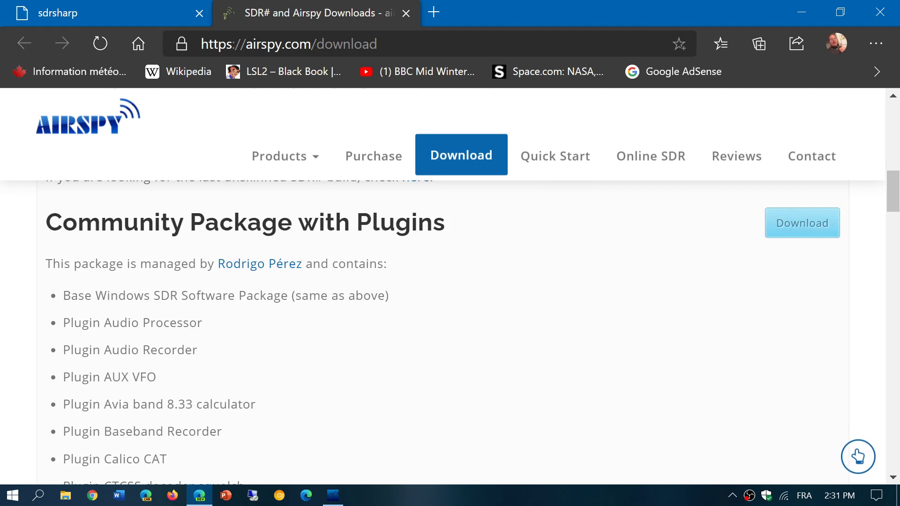
mouse_move(480, 278)
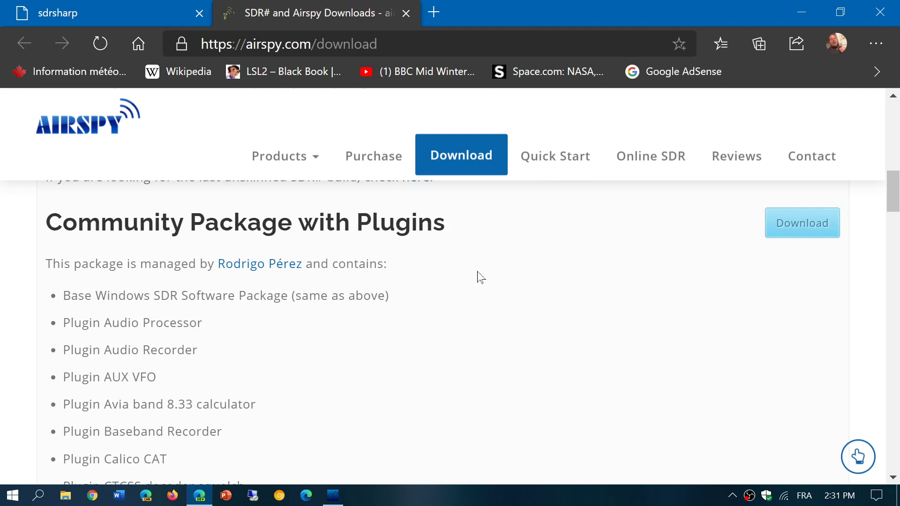
scroll(down, 3)
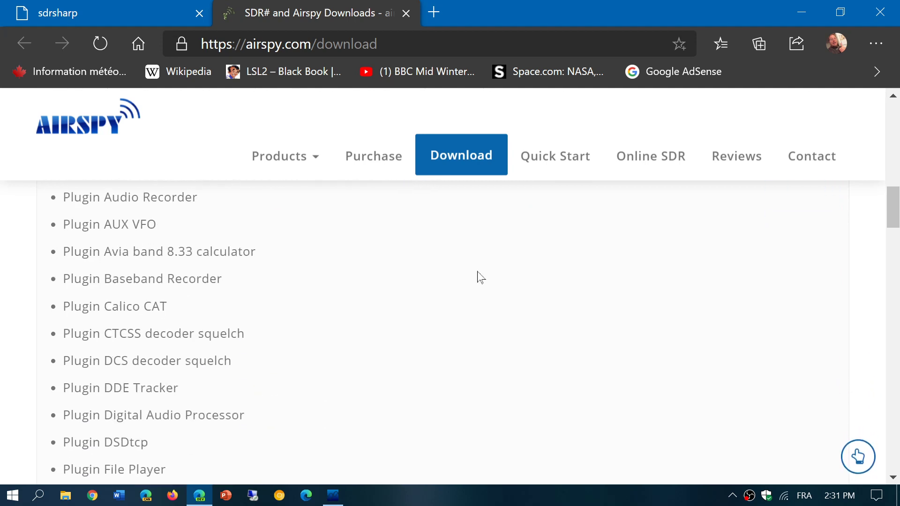
scroll(down, 3)
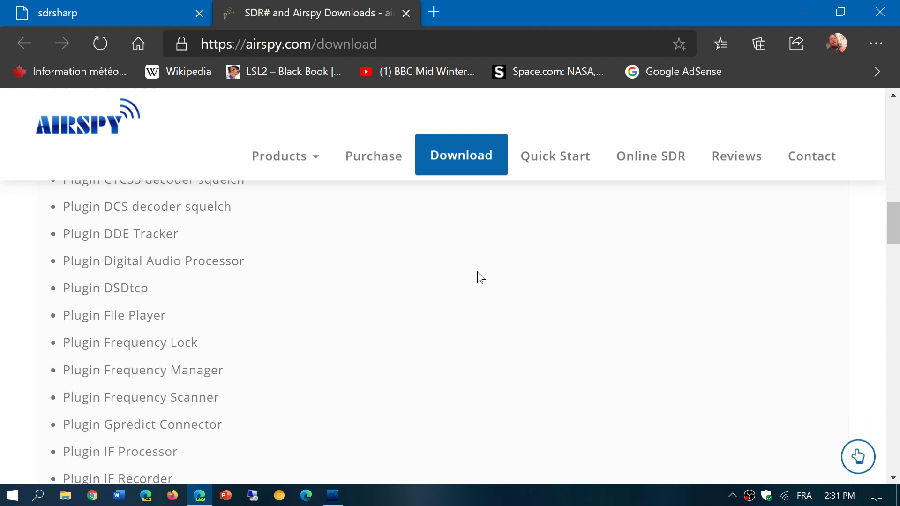
scroll(down, 3)
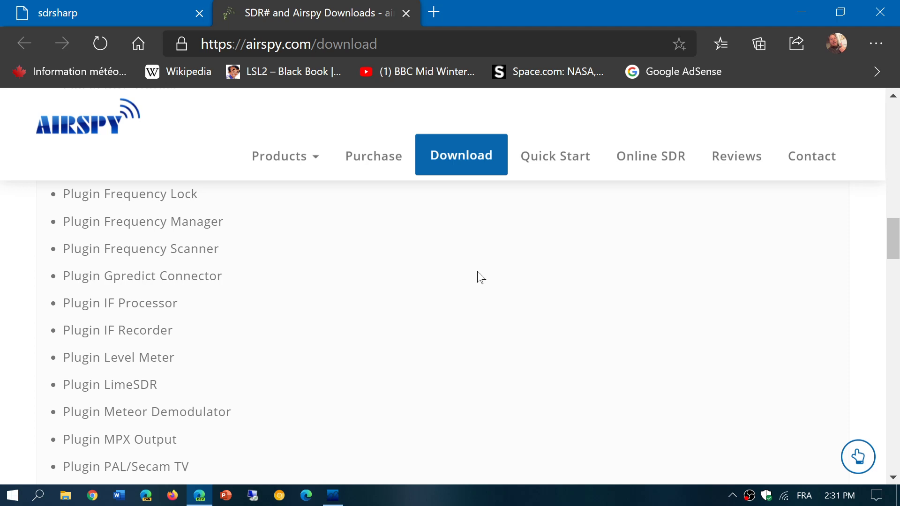
scroll(down, 3)
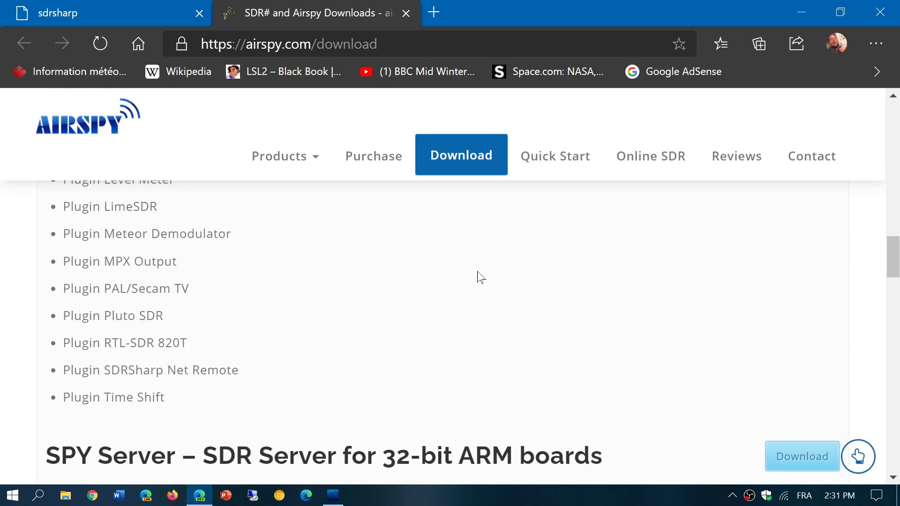
scroll(up, 3)
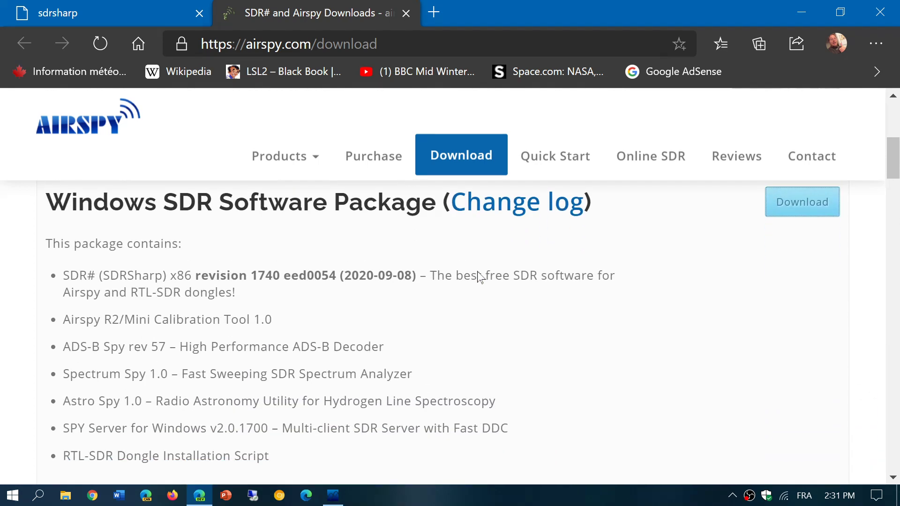
scroll(down, 3)
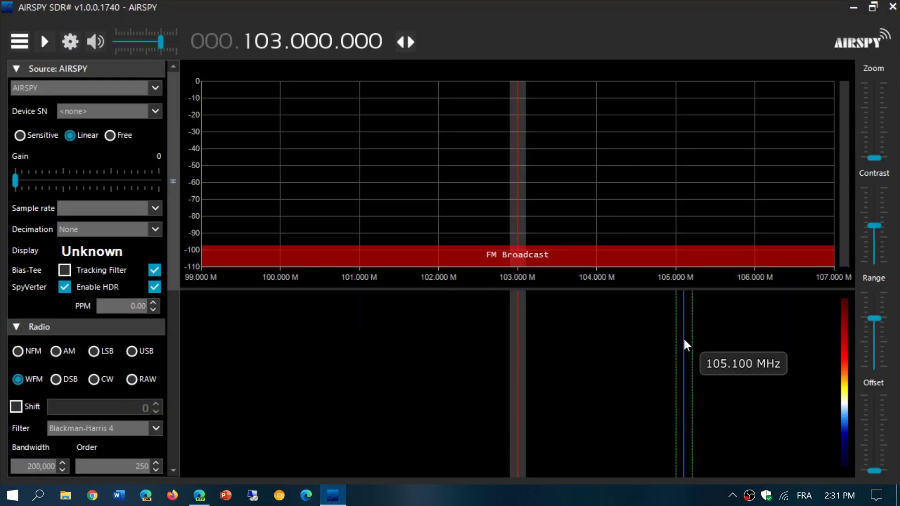
mouse_move(181, 36)
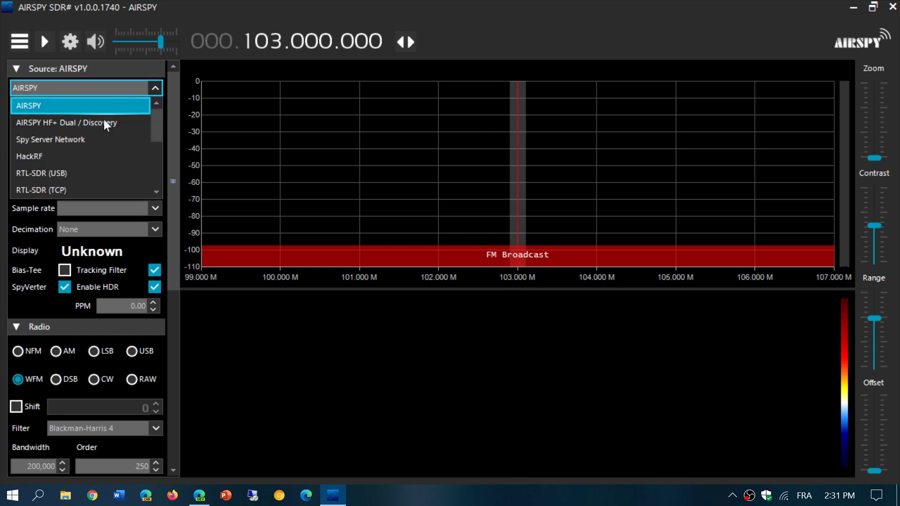
mouse_move(158, 194)
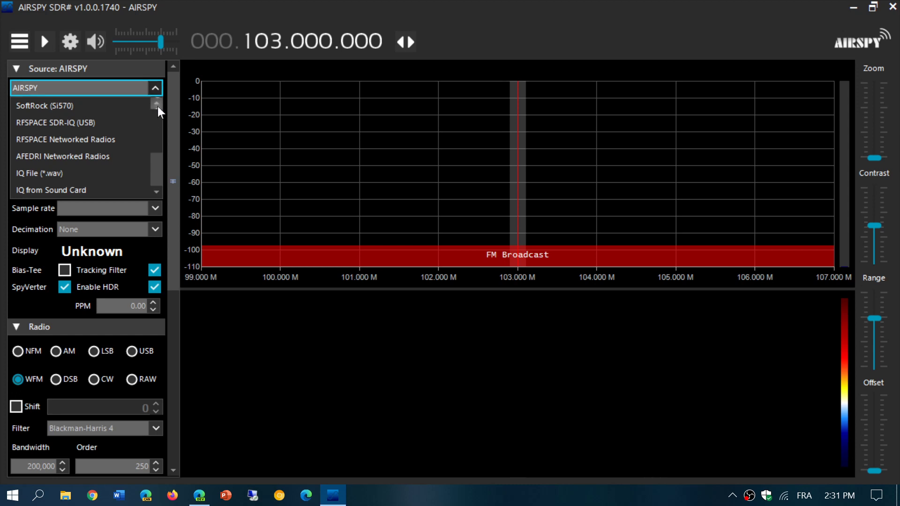
- Browse the source options down to Sound Card, then close the list with AIRSPY kept
click(156, 103)
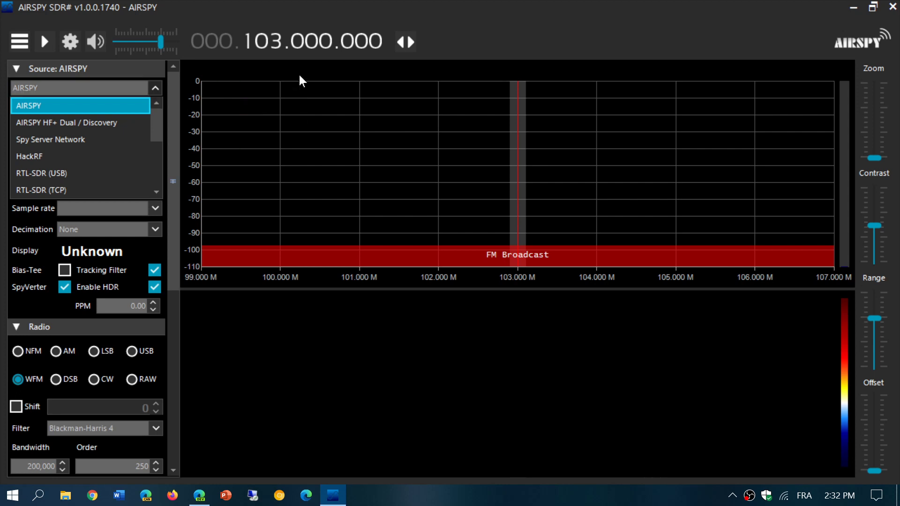
click(80, 87)
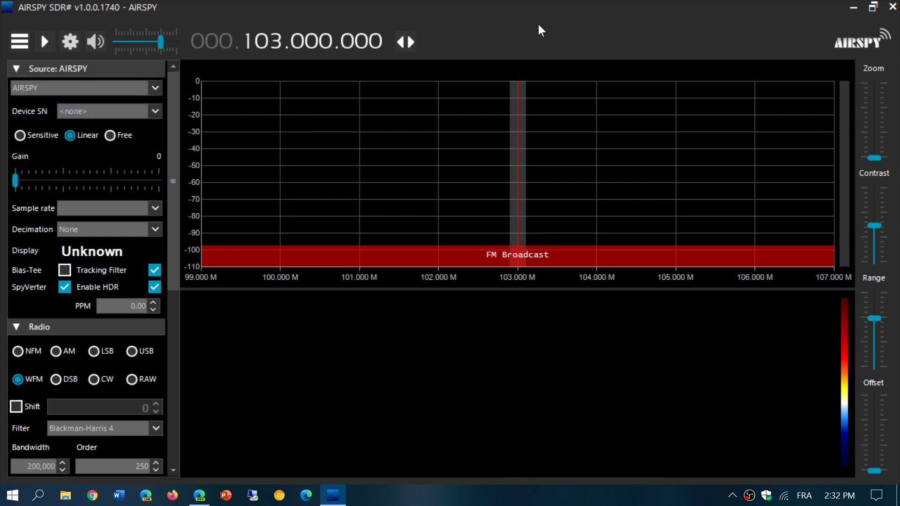